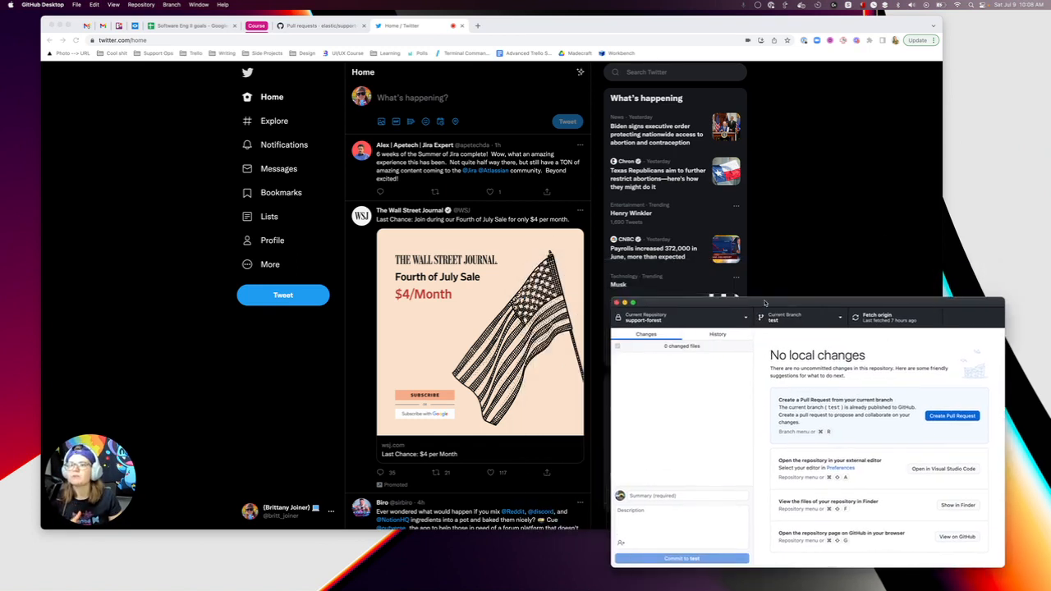
mouse_move(952, 417)
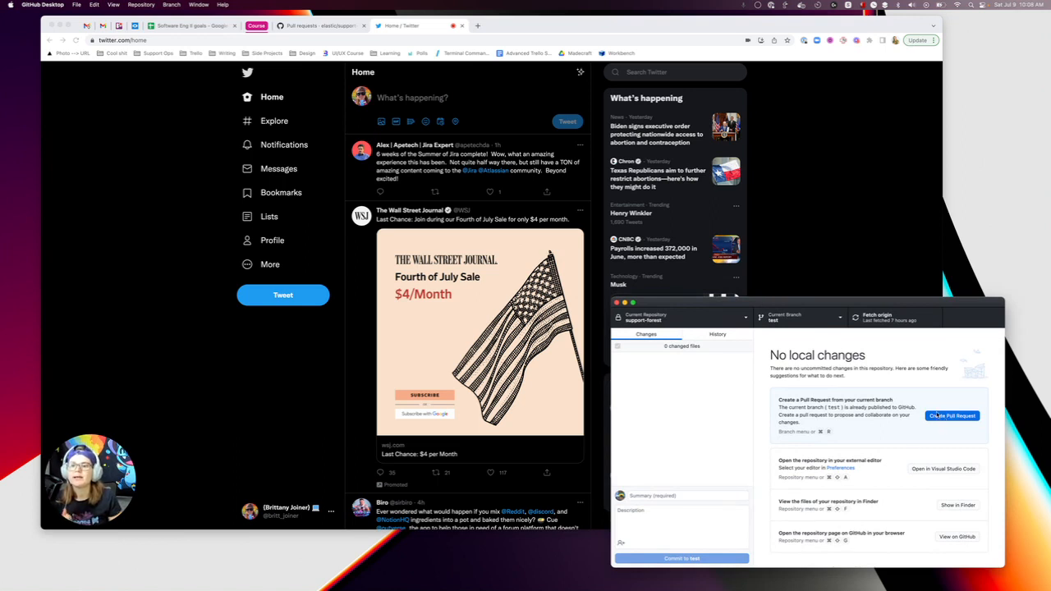
- Start a pull request from the test branch so GitHub's new PR page opens in Chrome
left_click(950, 416)
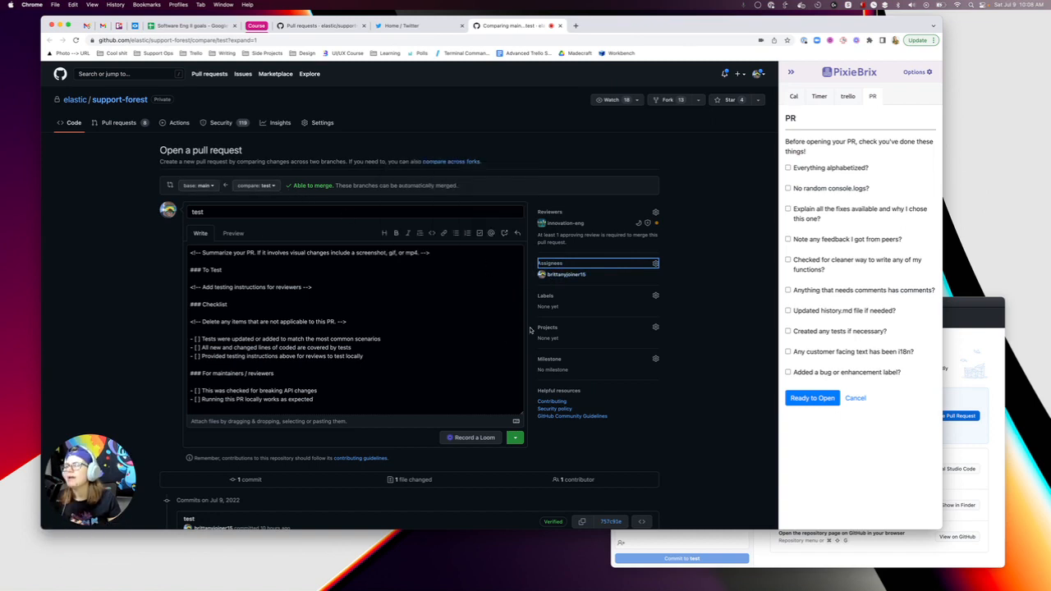
mouse_move(565, 274)
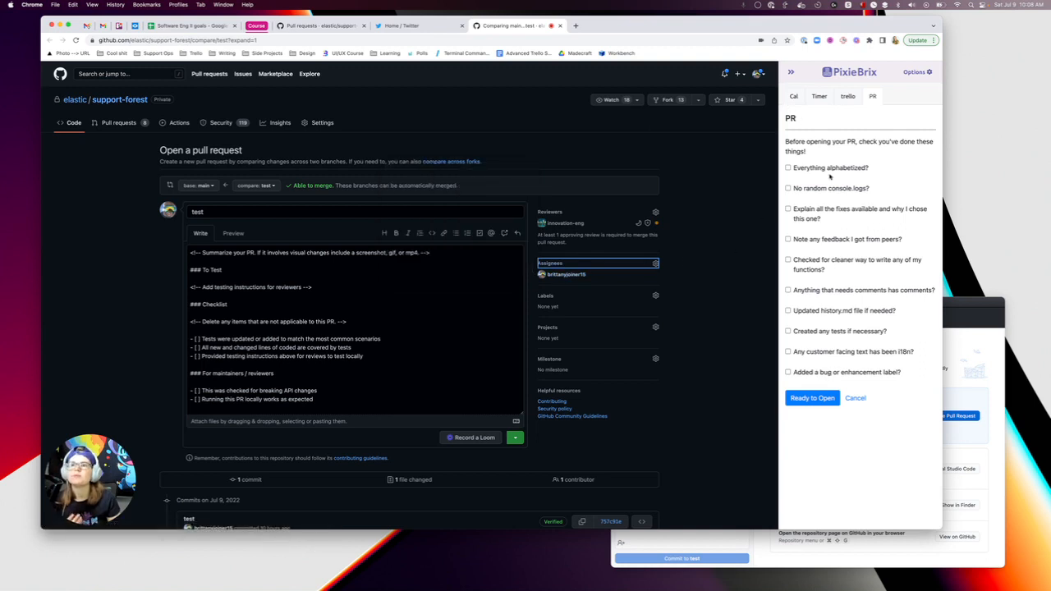
- Tick 'Everything alphabetized?' and mark the checklist Ready to Open, revealing Create pull request
left_click(789, 168)
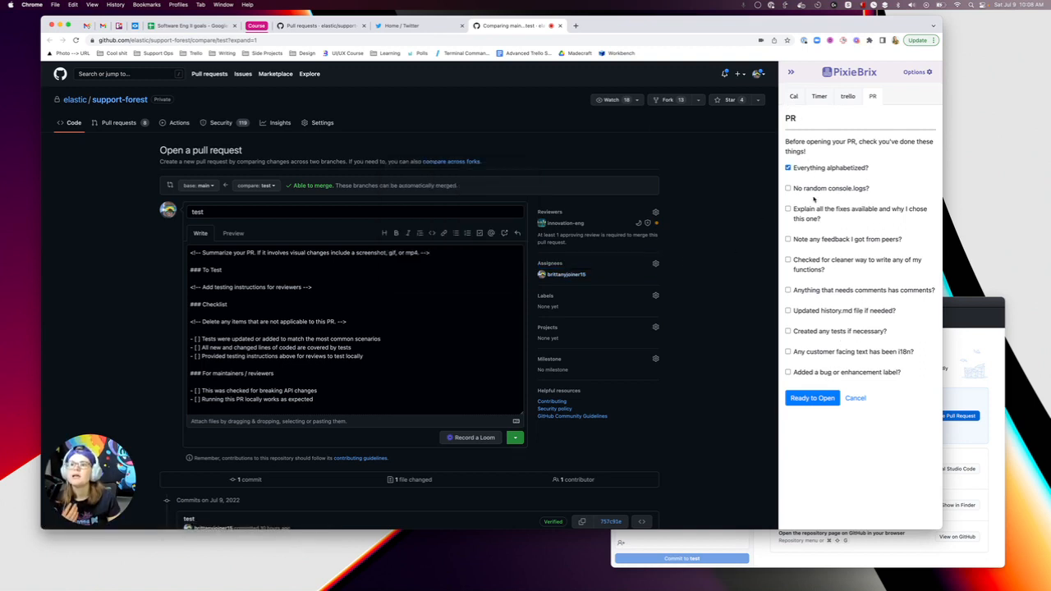
left_click(789, 208)
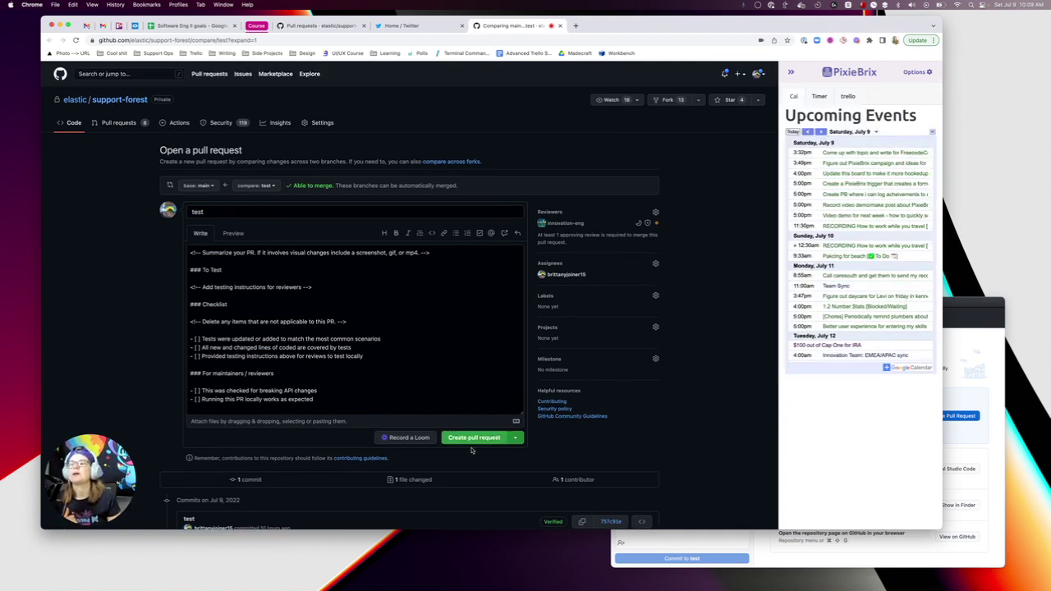
mouse_move(697, 396)
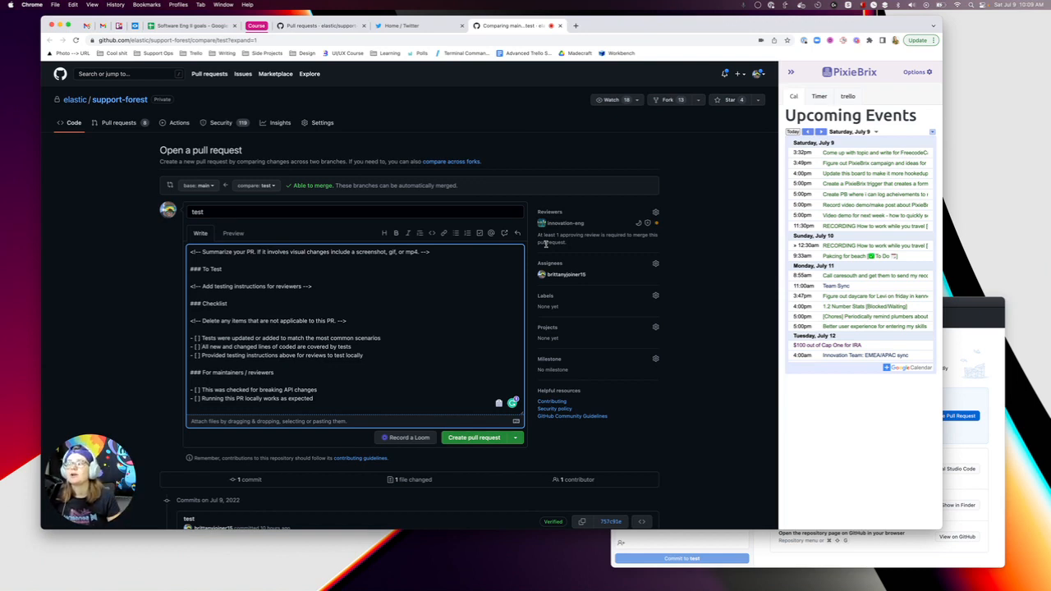
mouse_move(433, 370)
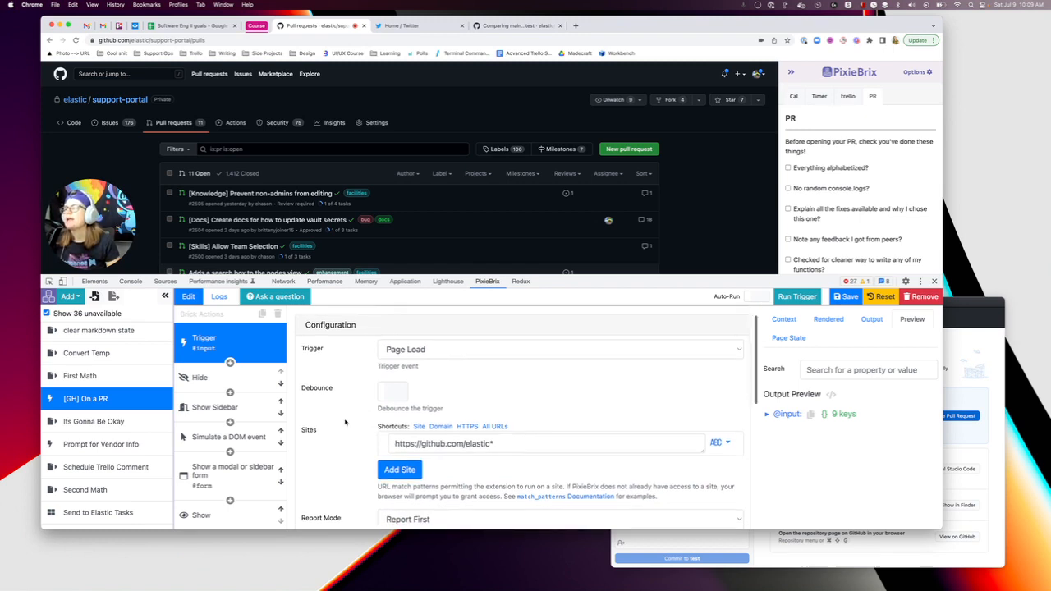
- Review the [GH] On a PR trigger down to its .hx_create-pr-button selector and start a main...2.1 pull request
left_click(517, 25)
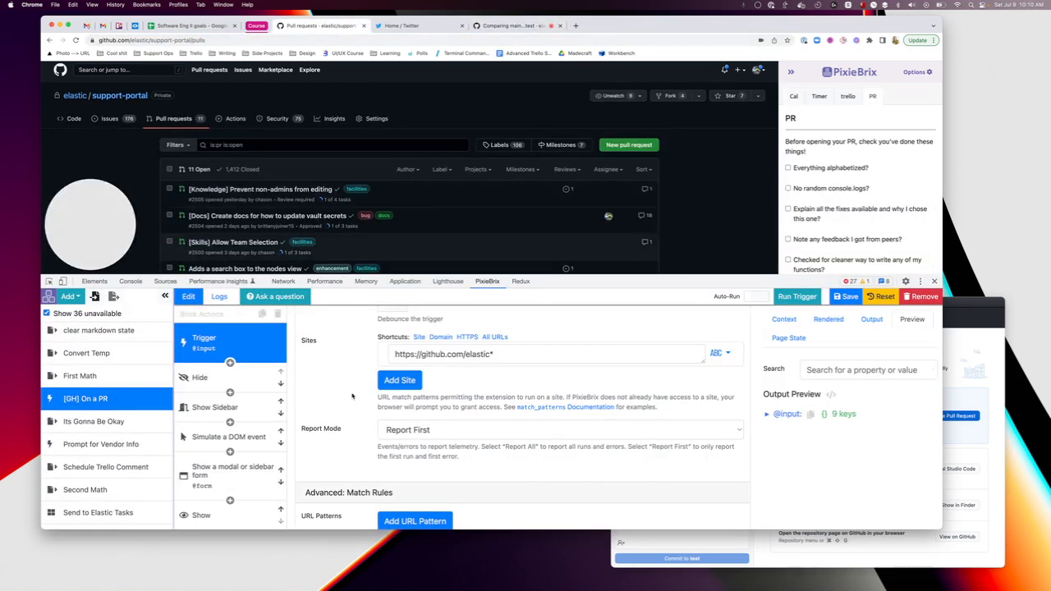
scroll("down", 3)
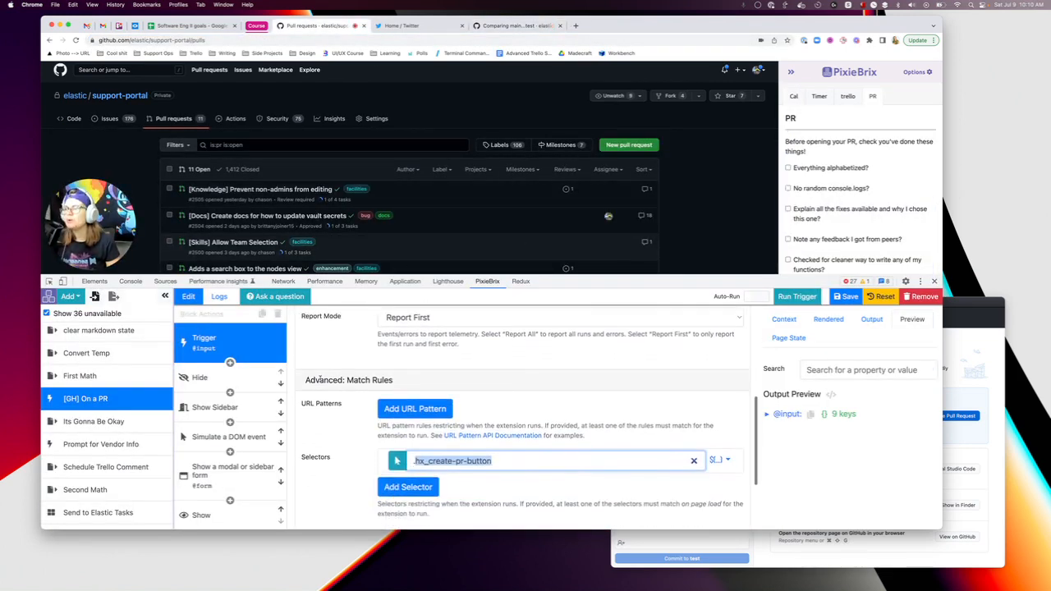
scroll("down", 3)
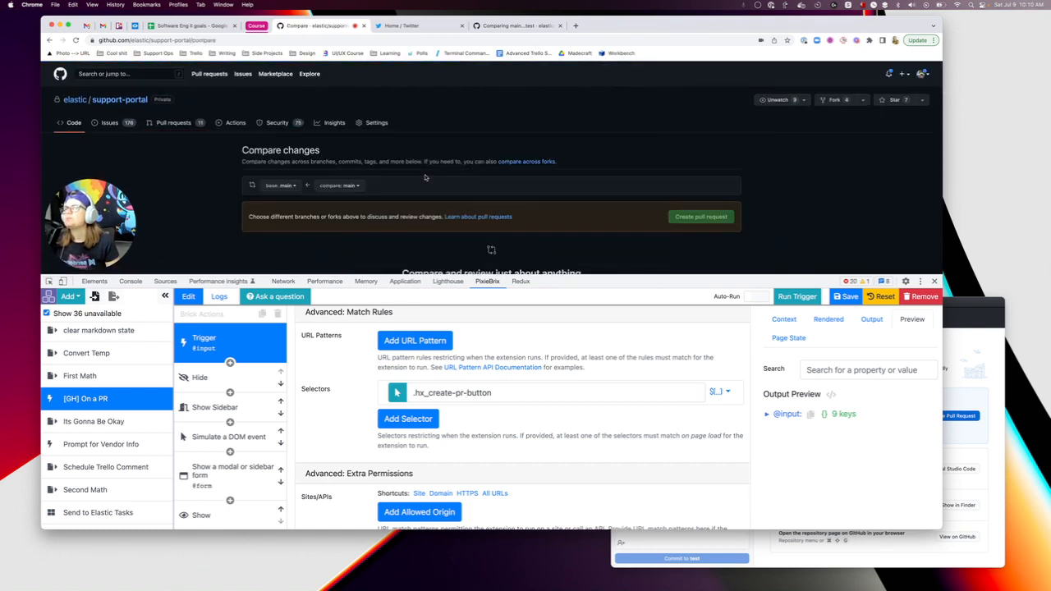
scroll("down", 3)
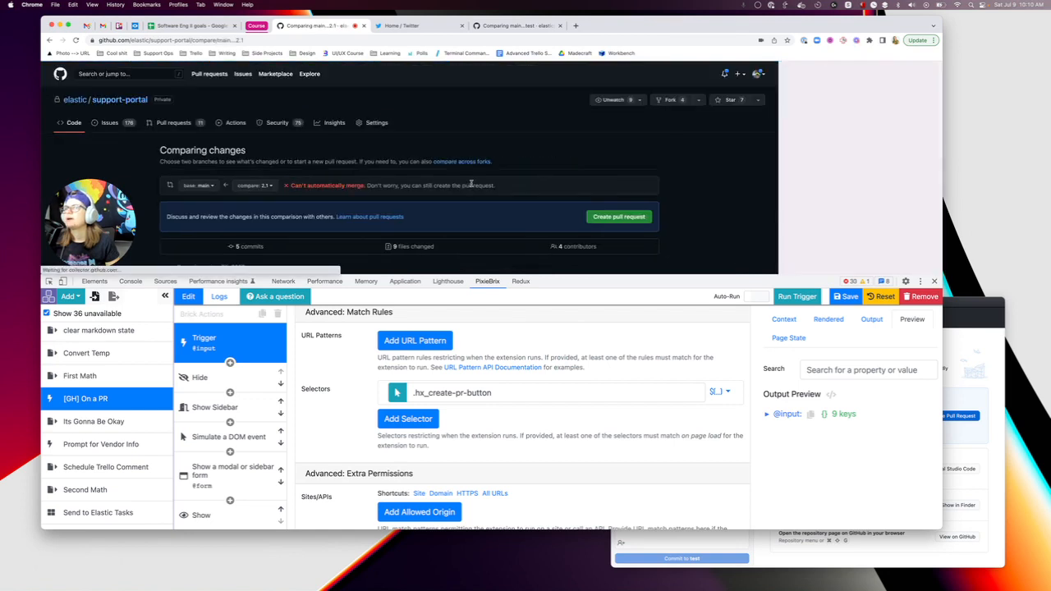
scroll("down", 3)
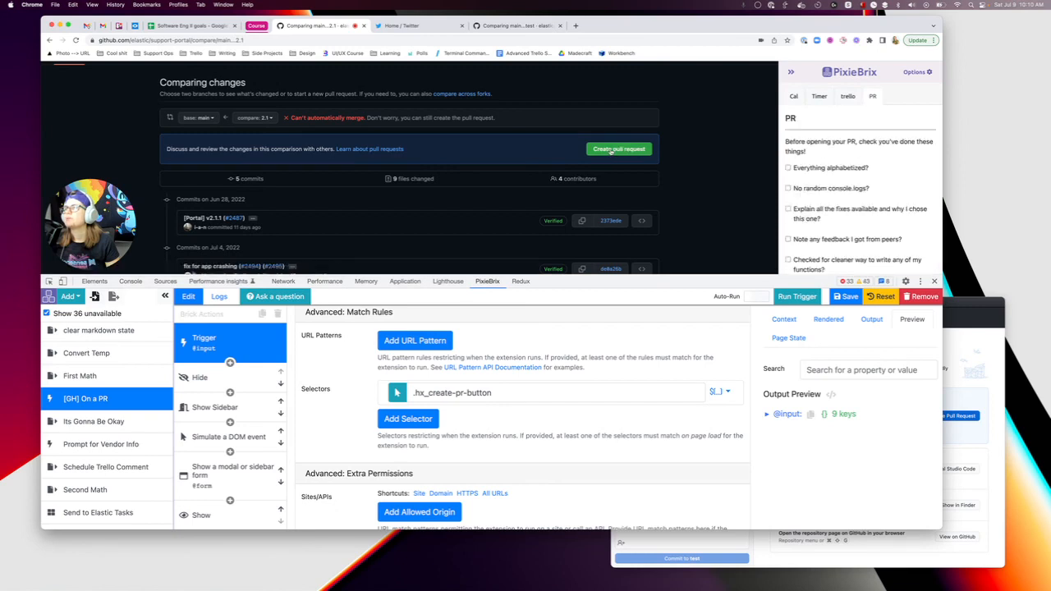
mouse_move(538, 245)
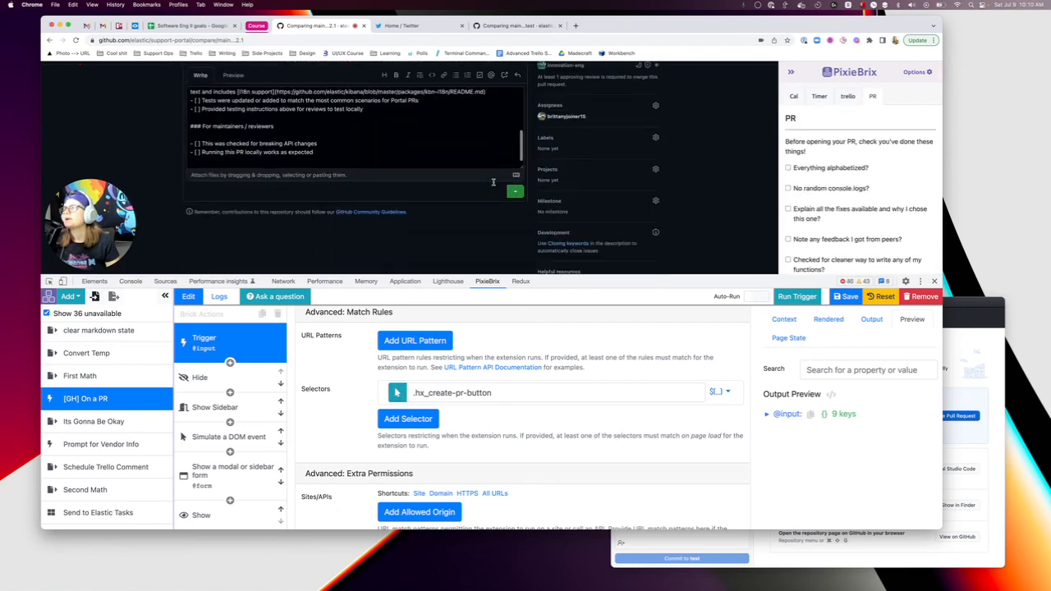
scroll("down", 3)
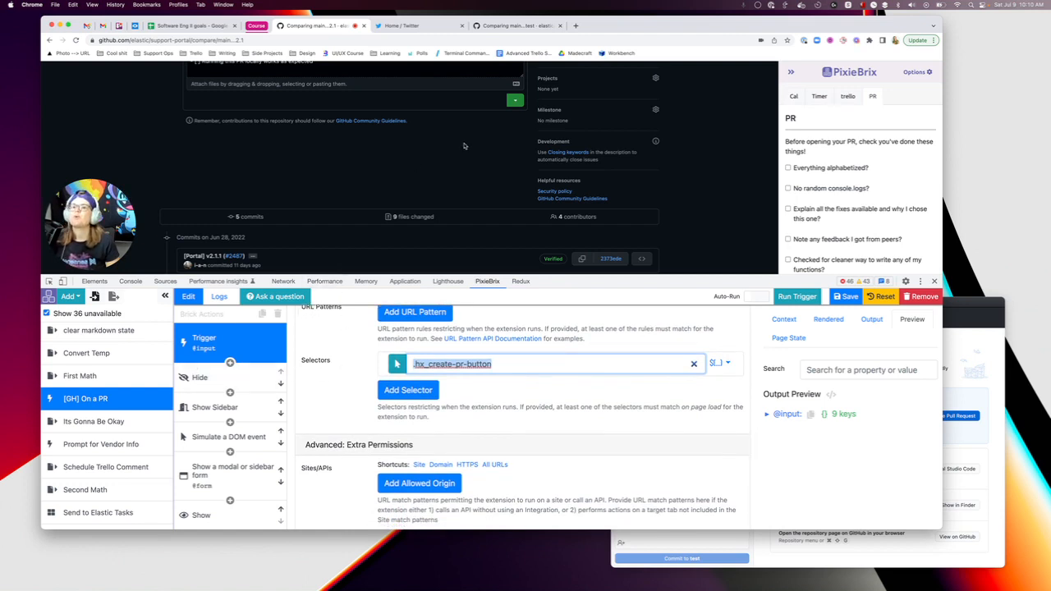
mouse_move(365, 225)
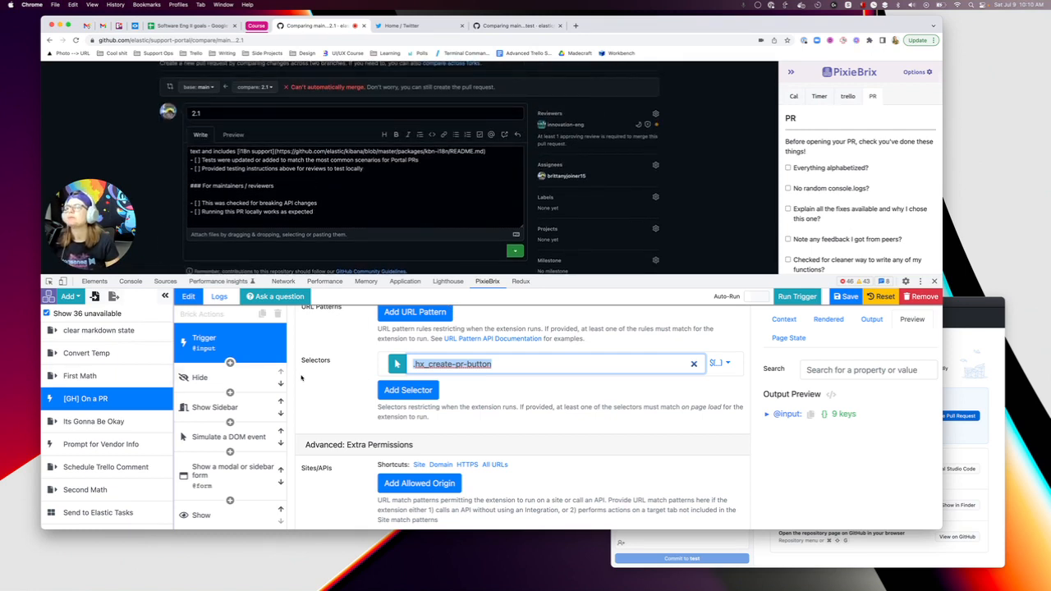
- Inspect the Show Sidebar brick and the Simulate a DOM event brick that clicks assign-yourself
left_click(200, 378)
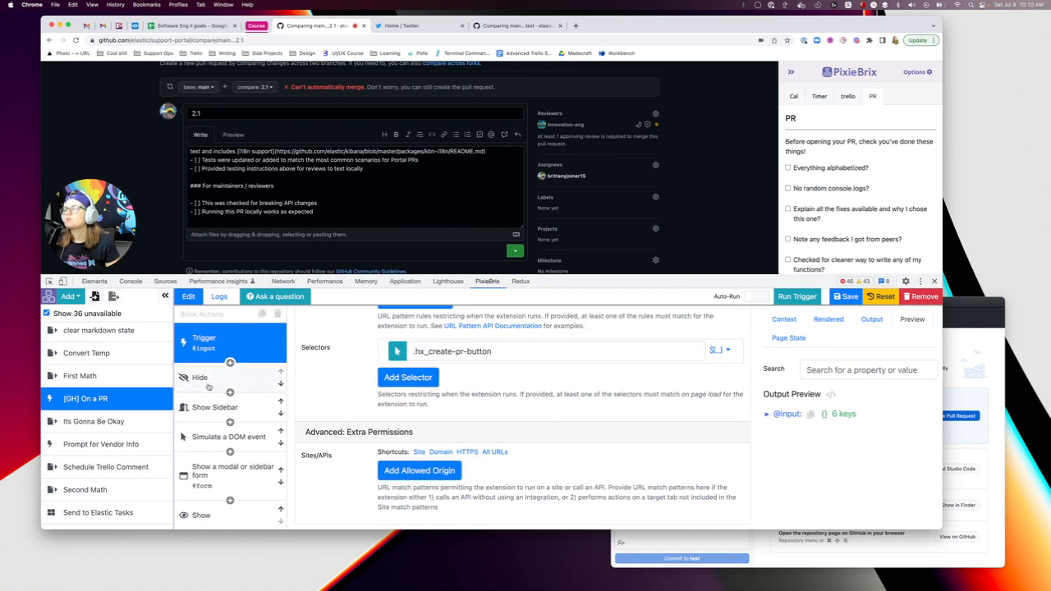
left_click(200, 377)
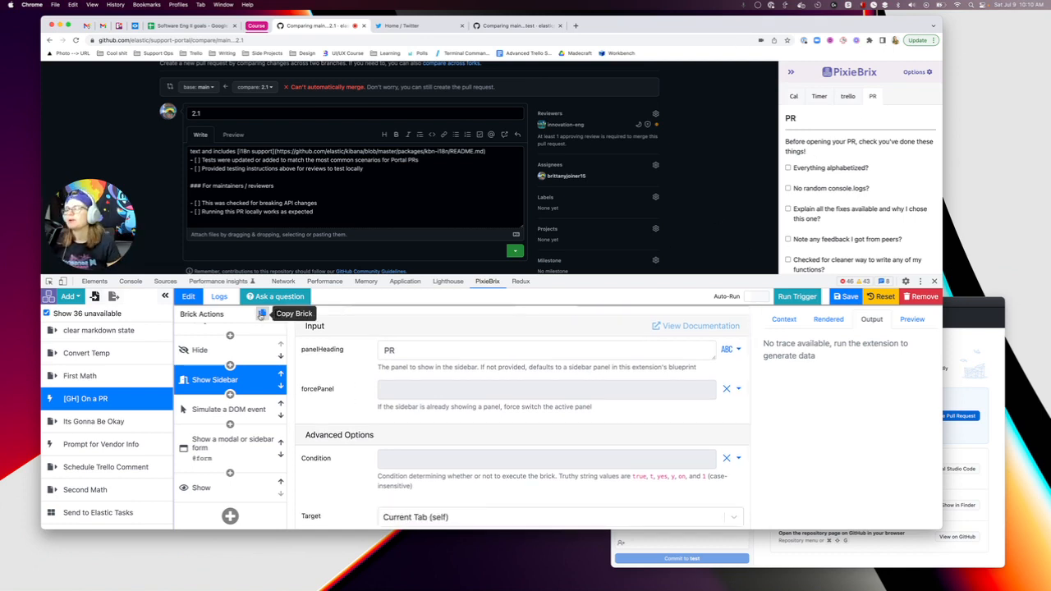
left_click(228, 409)
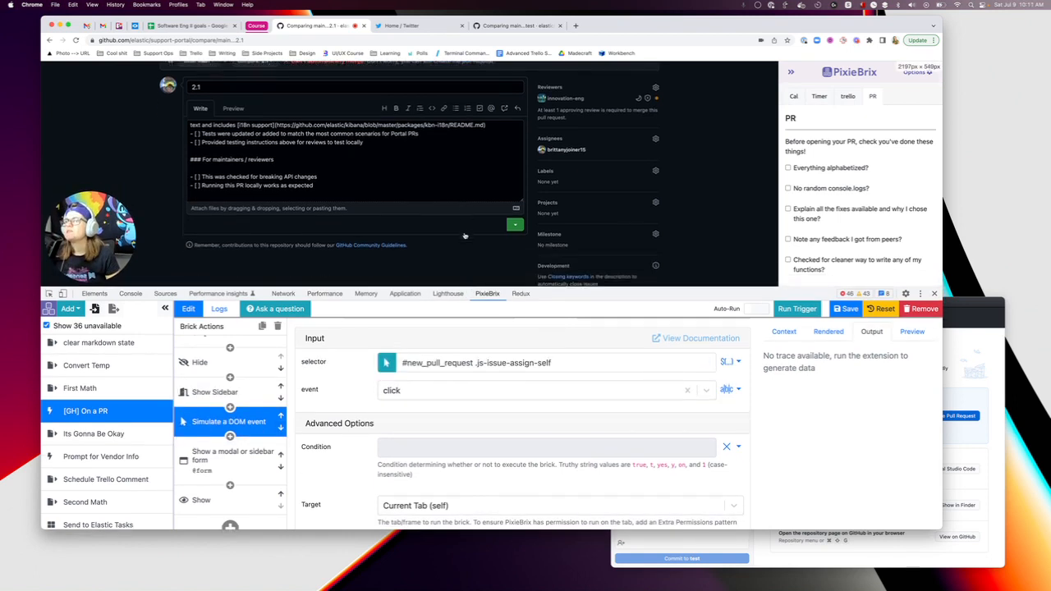
- Remove yourself as assignee on the 2.1 pull request
left_click(655, 138)
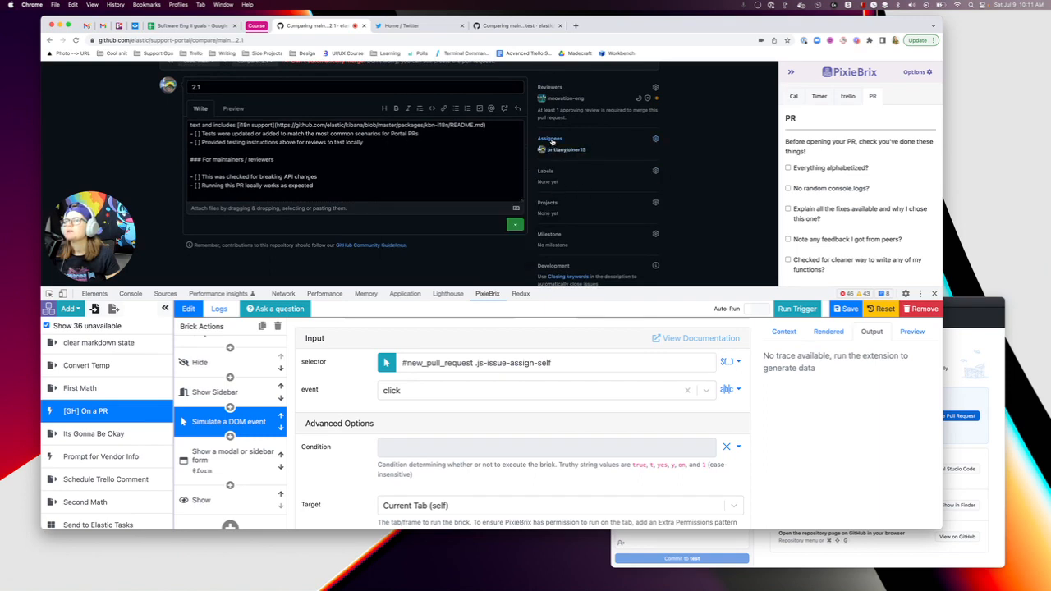
mouse_move(592, 171)
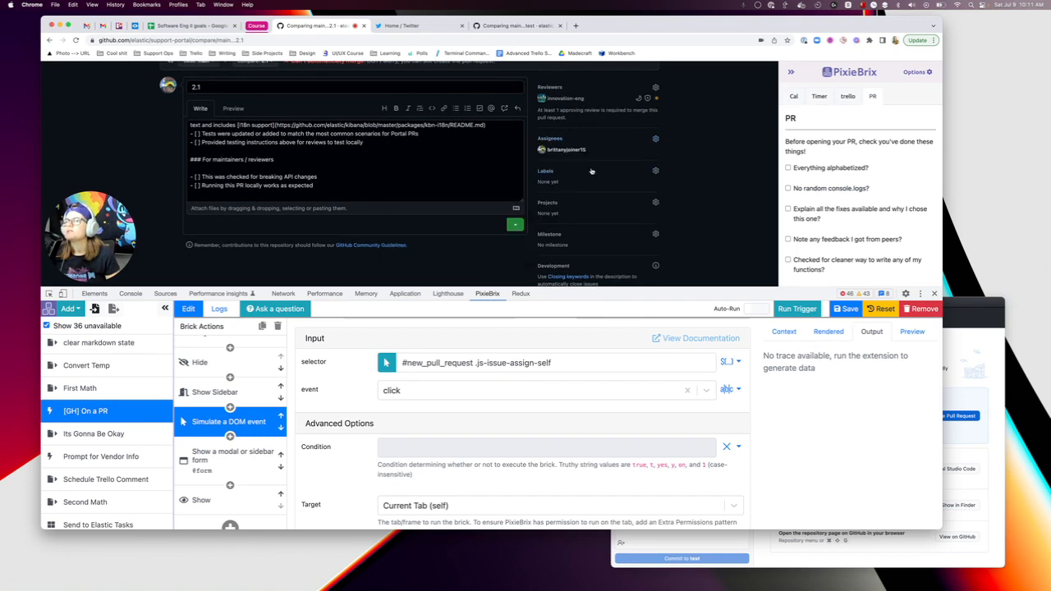
mouse_move(694, 187)
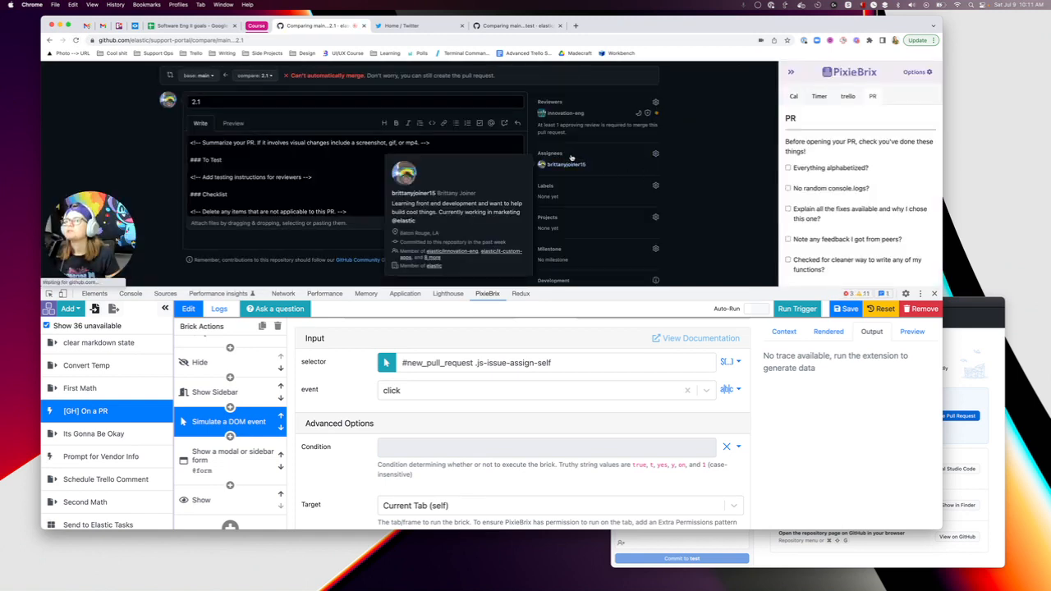
left_click(655, 153)
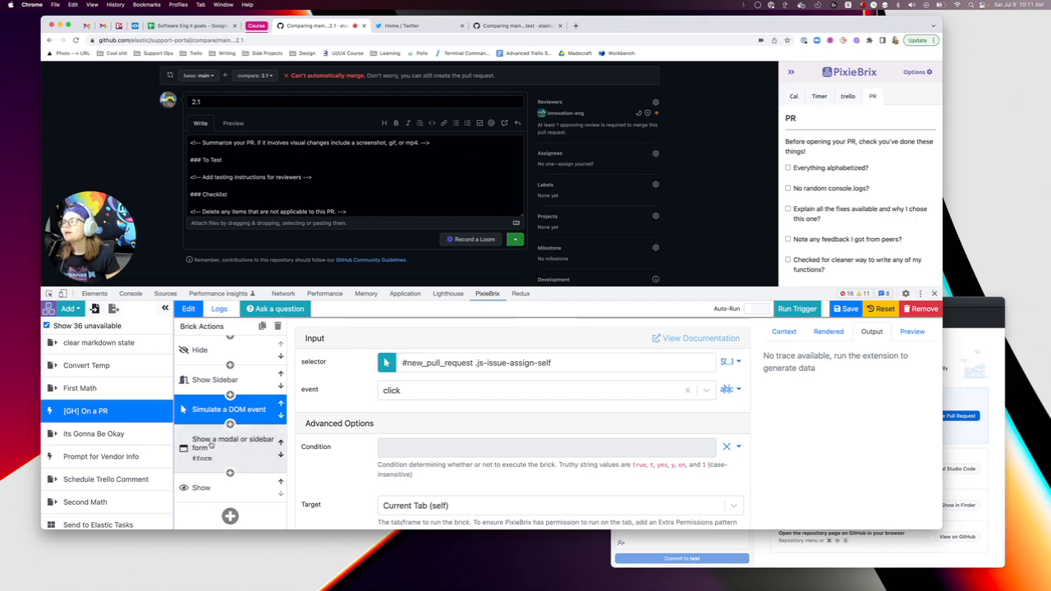
left_click(230, 444)
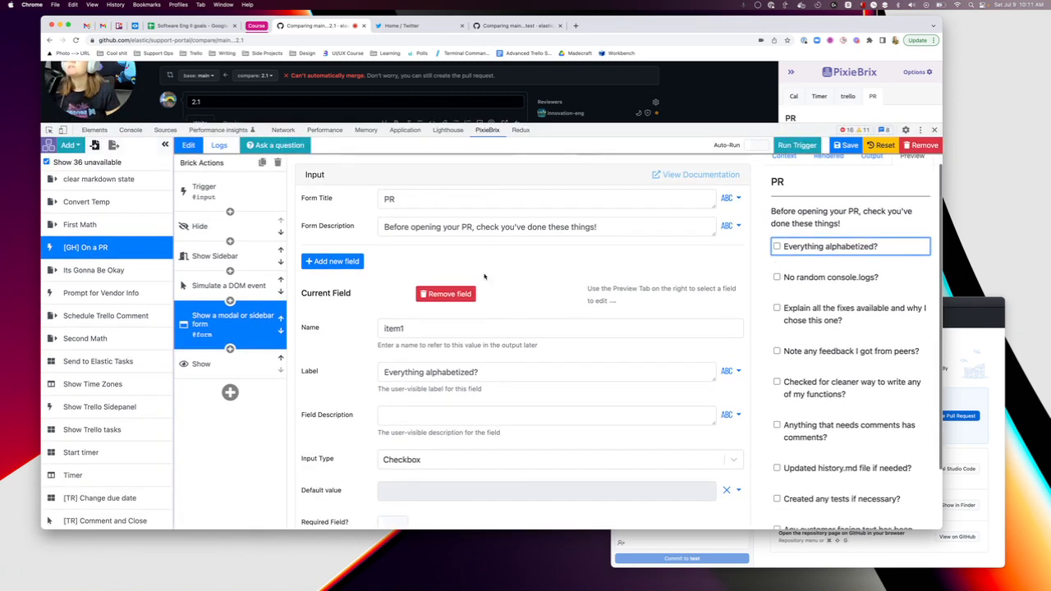
mouse_move(503, 239)
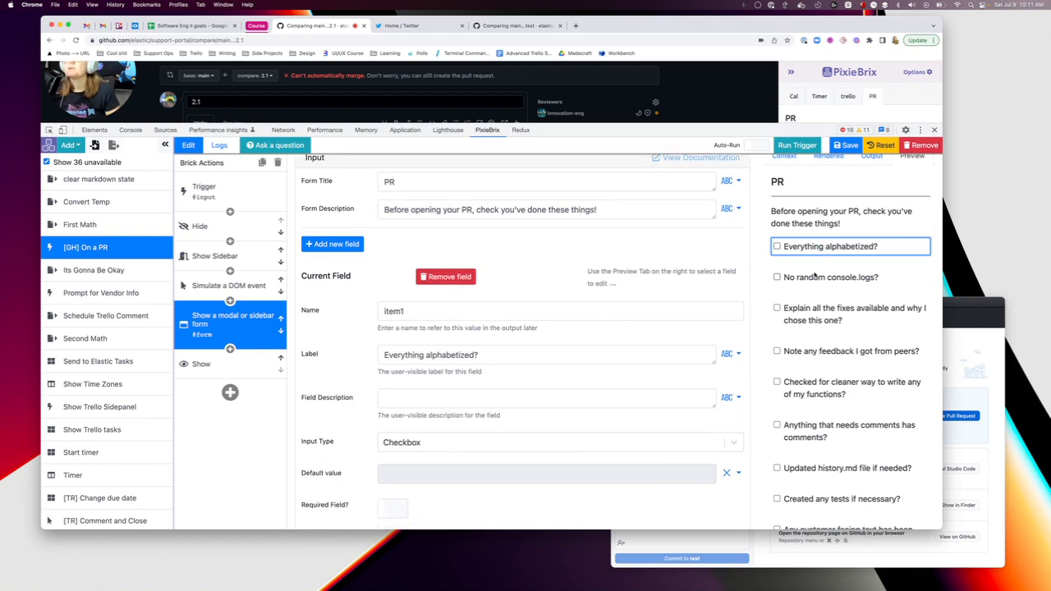
left_click(777, 277)
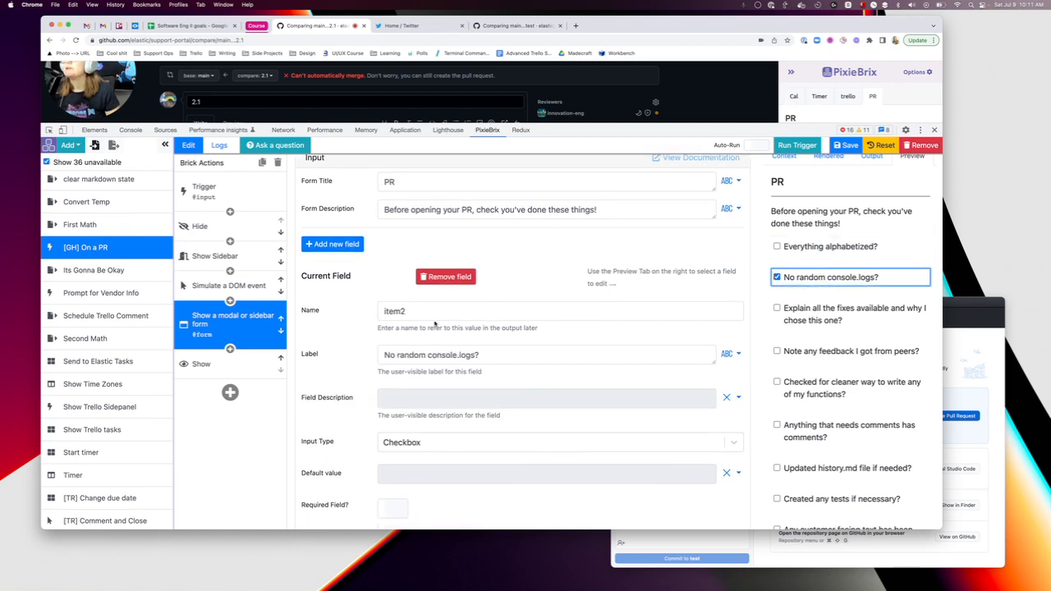
scroll("down", 3)
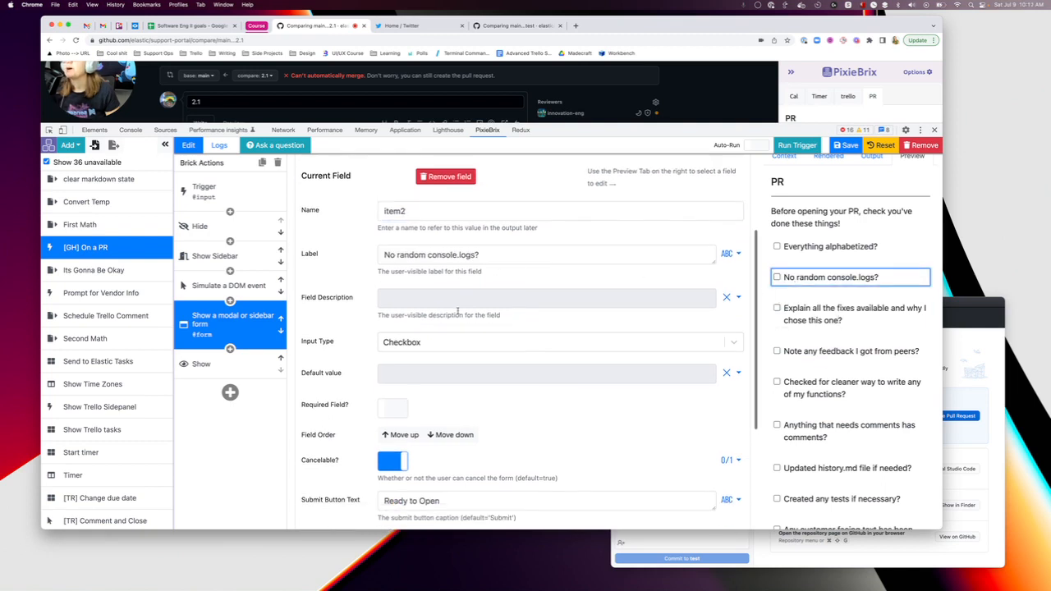
left_click(559, 341)
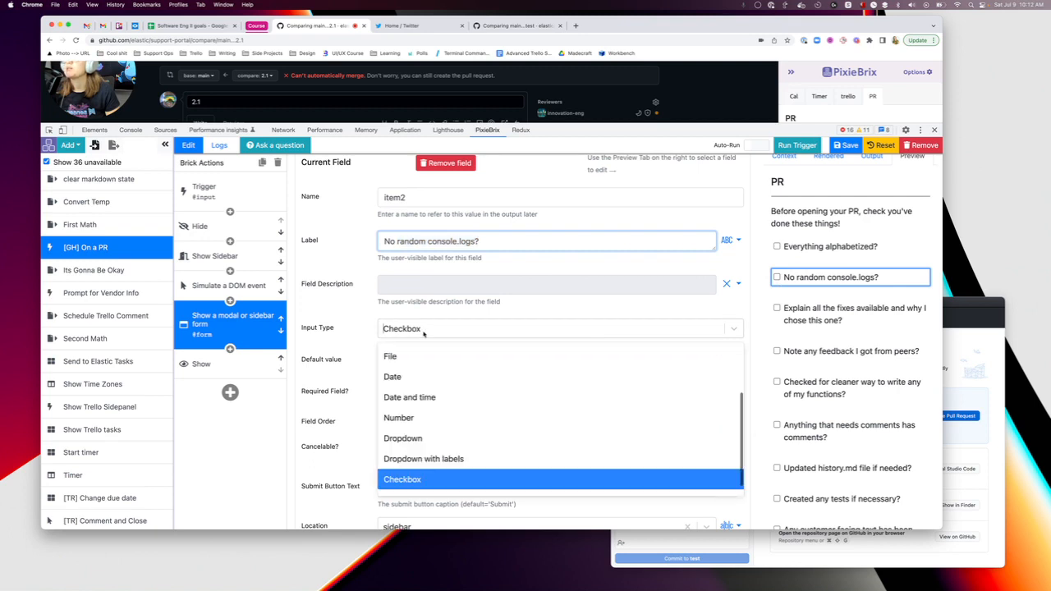
left_click(402, 479)
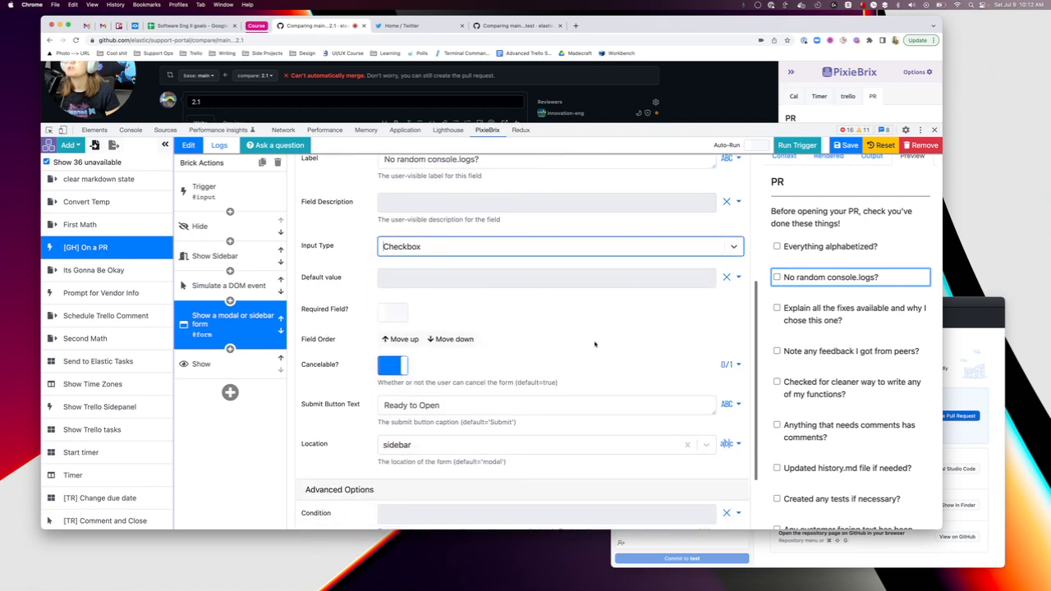
scroll("down", 3)
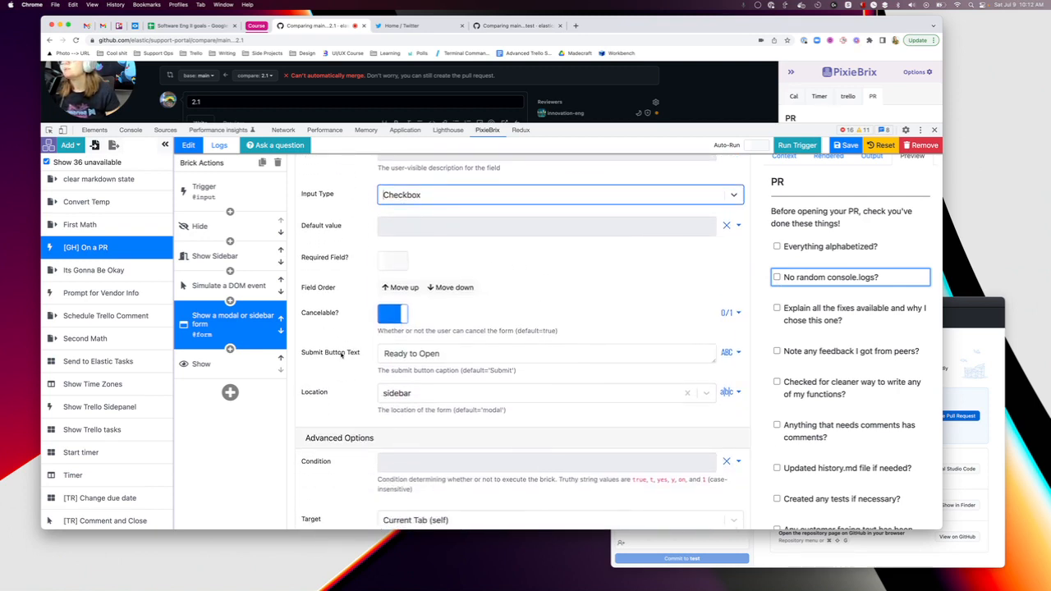
scroll("down", 3)
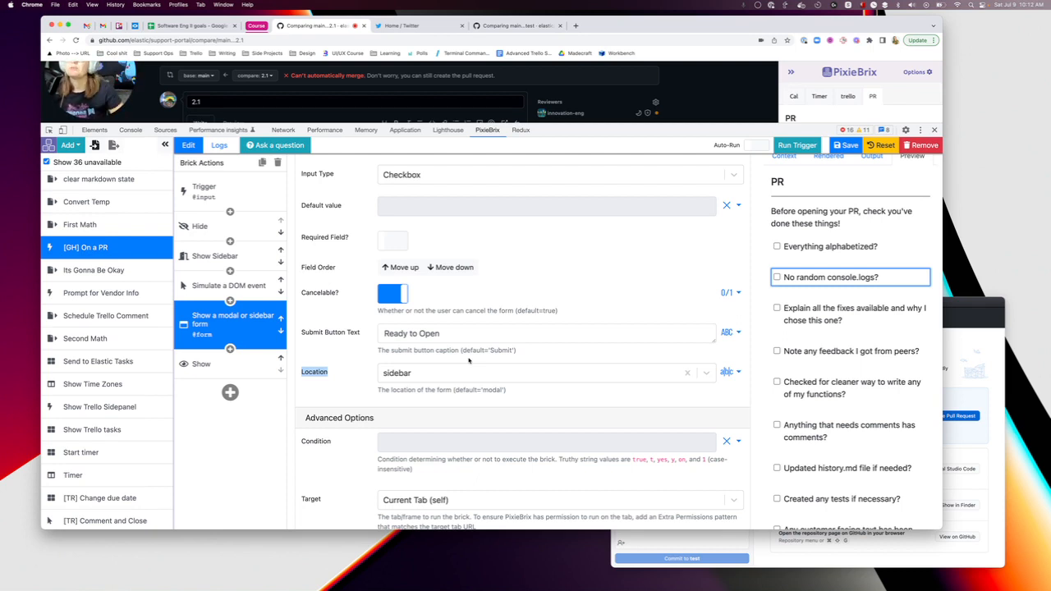
mouse_move(480, 308)
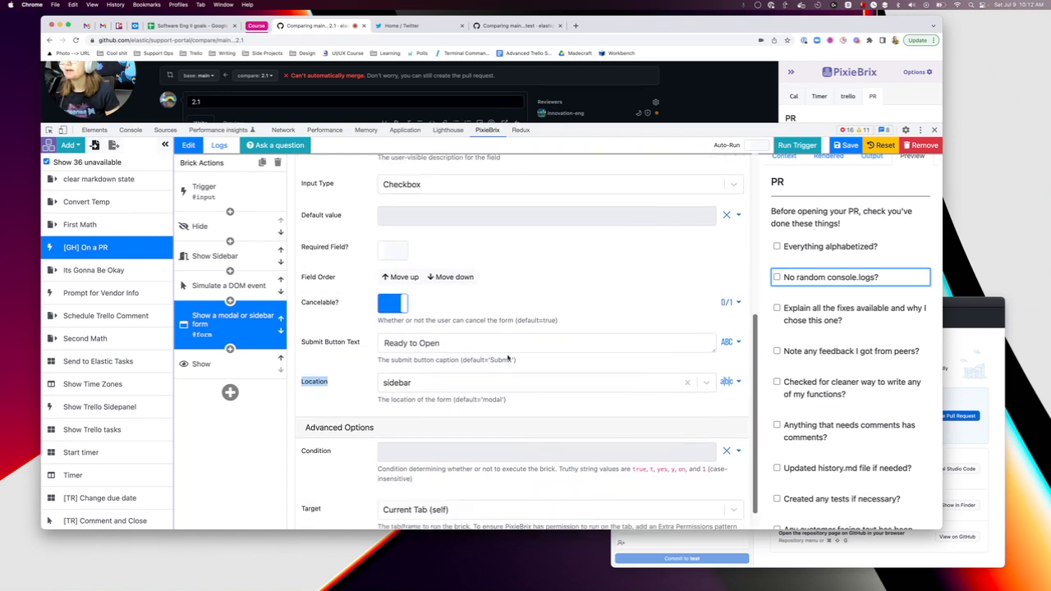
- Highlight the Show brick's condition requiring all ten checklist items before revealing create-PR
left_click(201, 364)
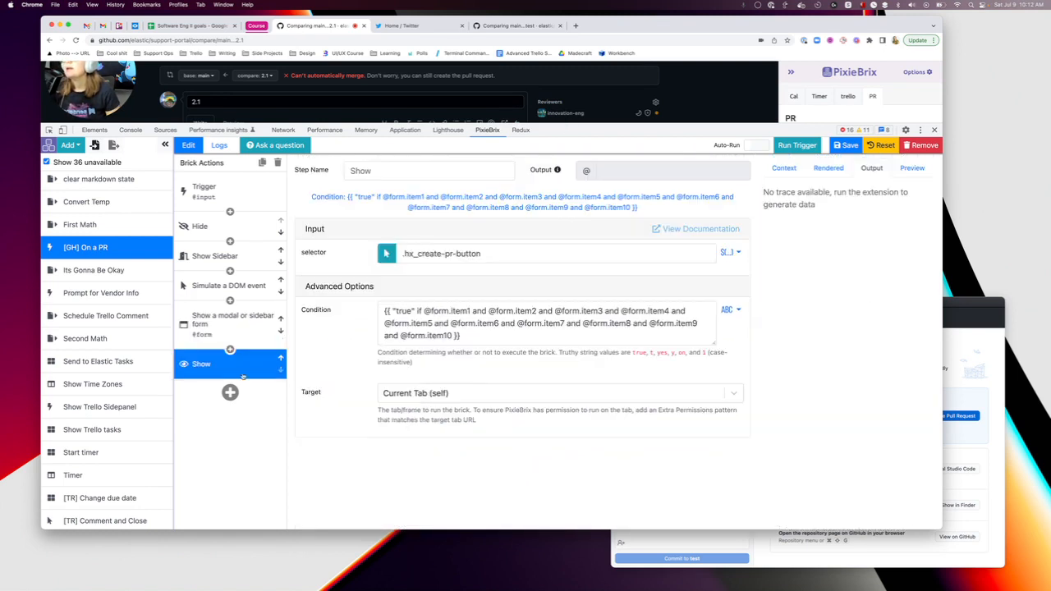
mouse_move(245, 376)
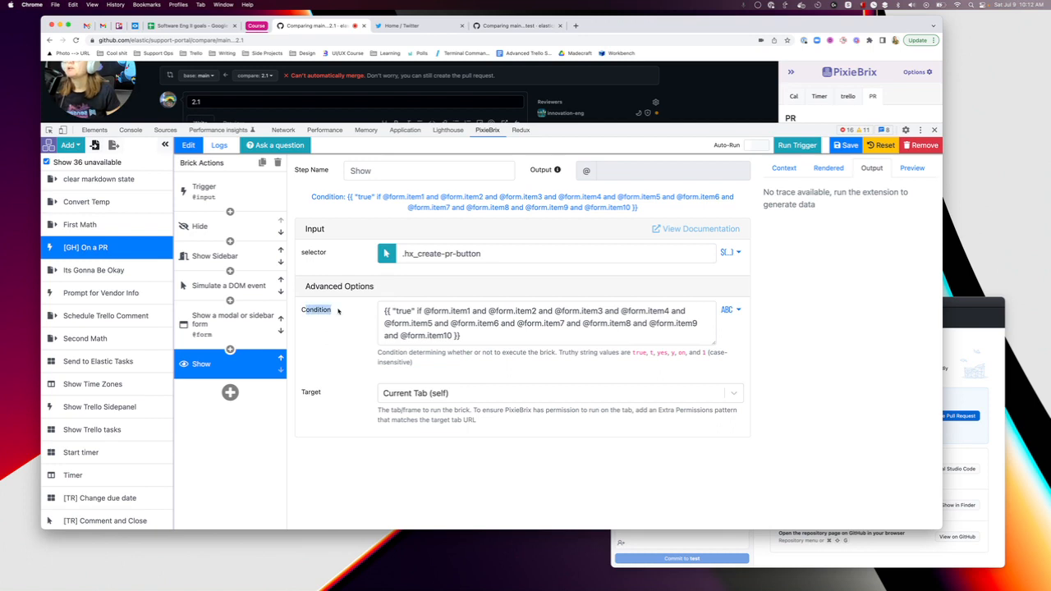
triple_click(546, 322)
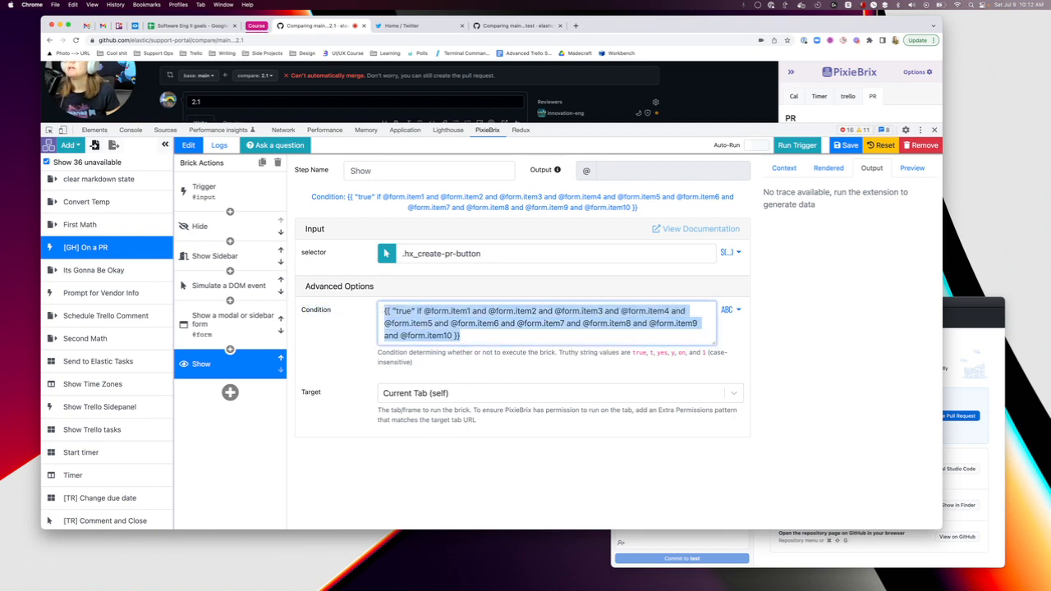
left_click(575, 323)
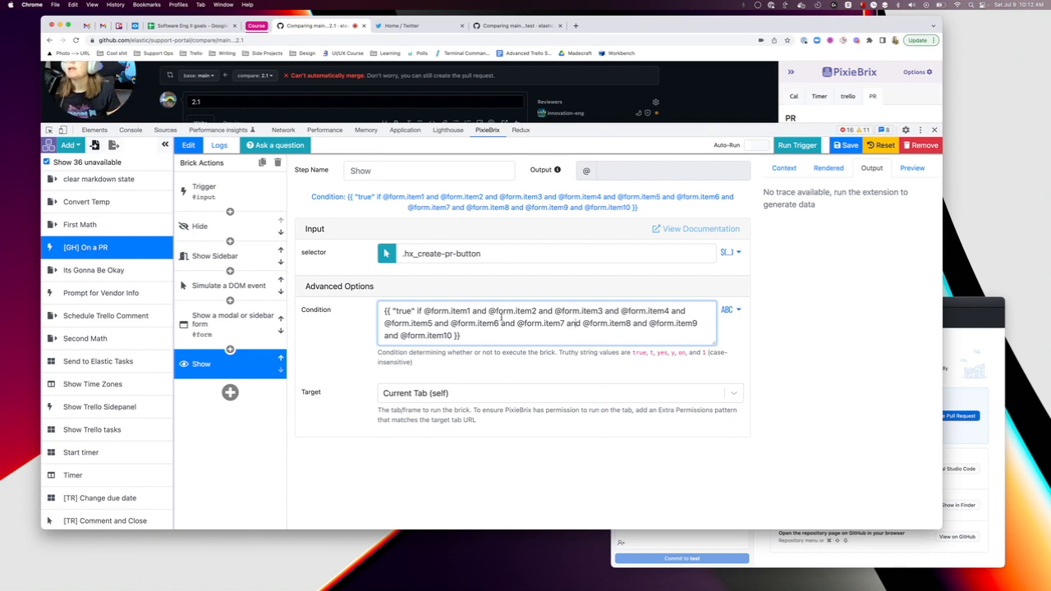
triple_click(542, 323)
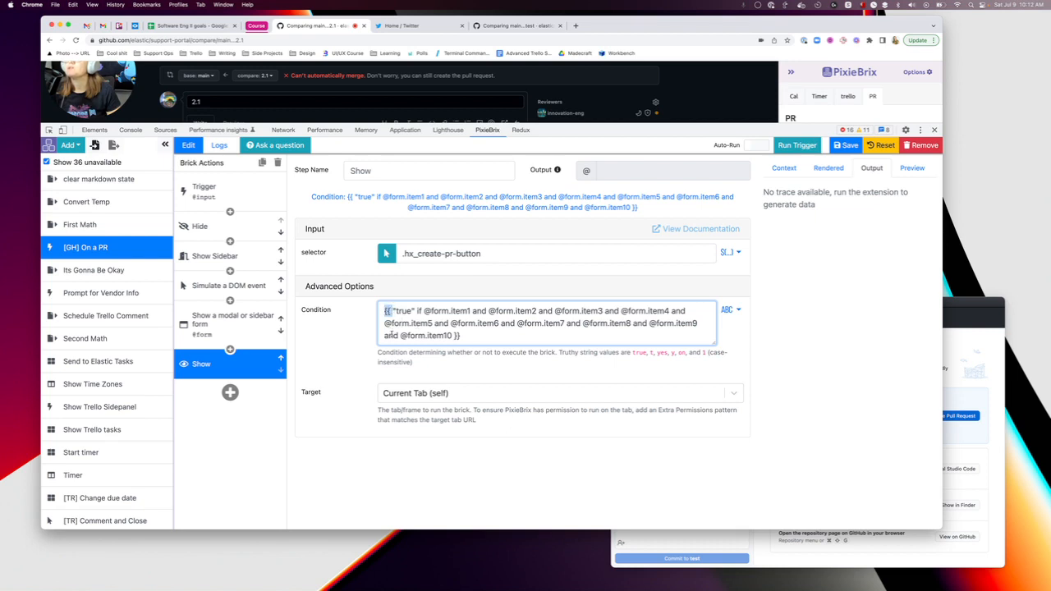
double_click(396, 311)
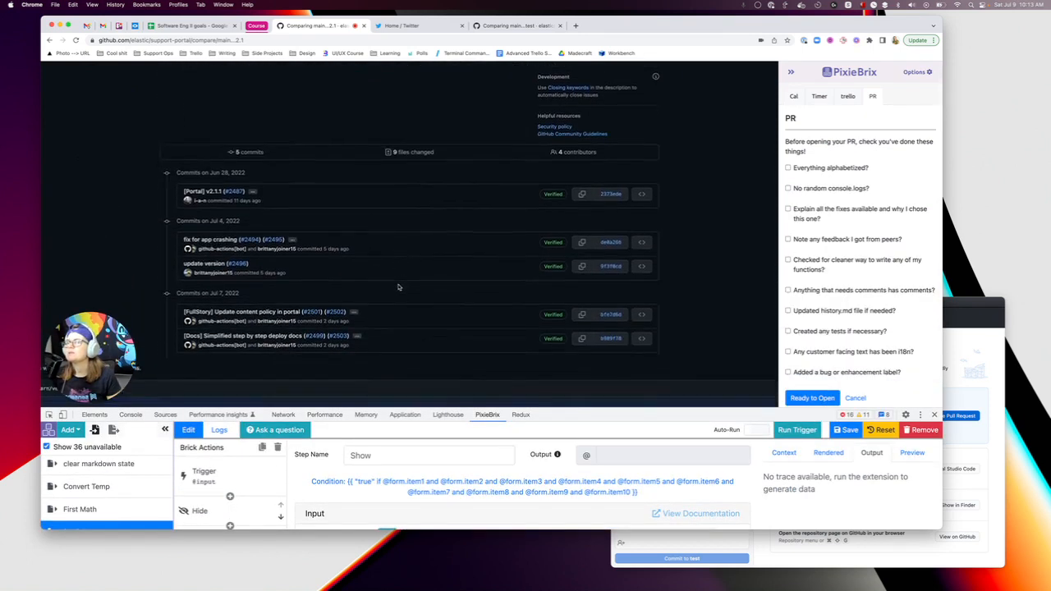
scroll("down", 3)
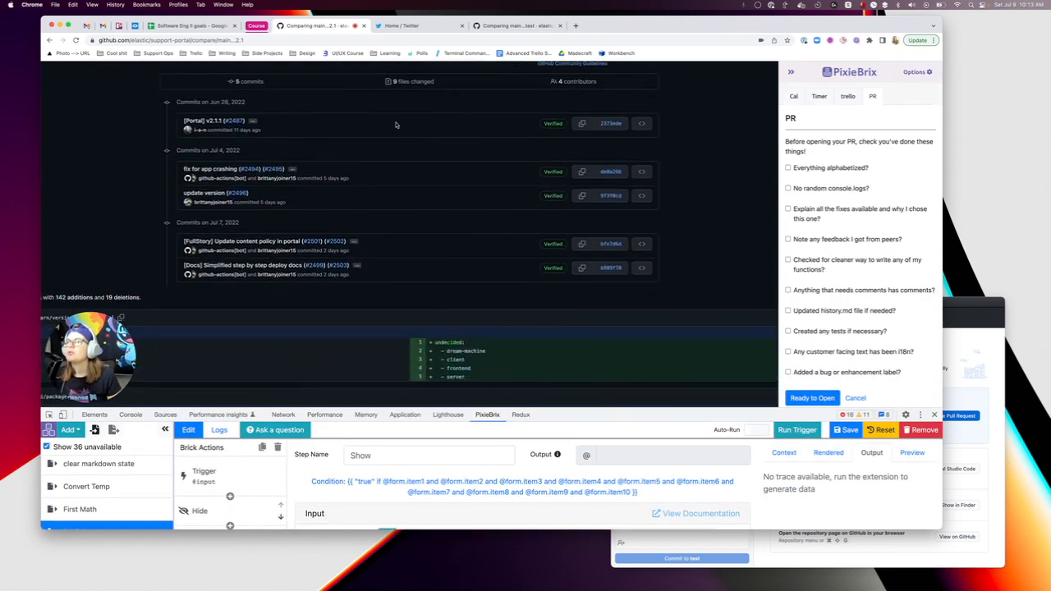
scroll("down", 3)
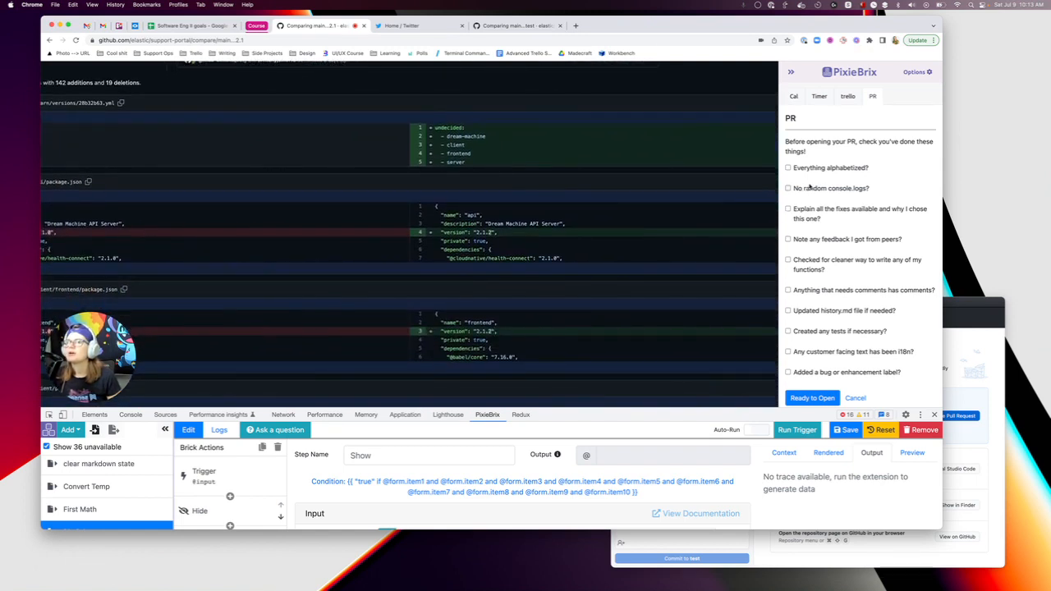
scroll("down", 3)
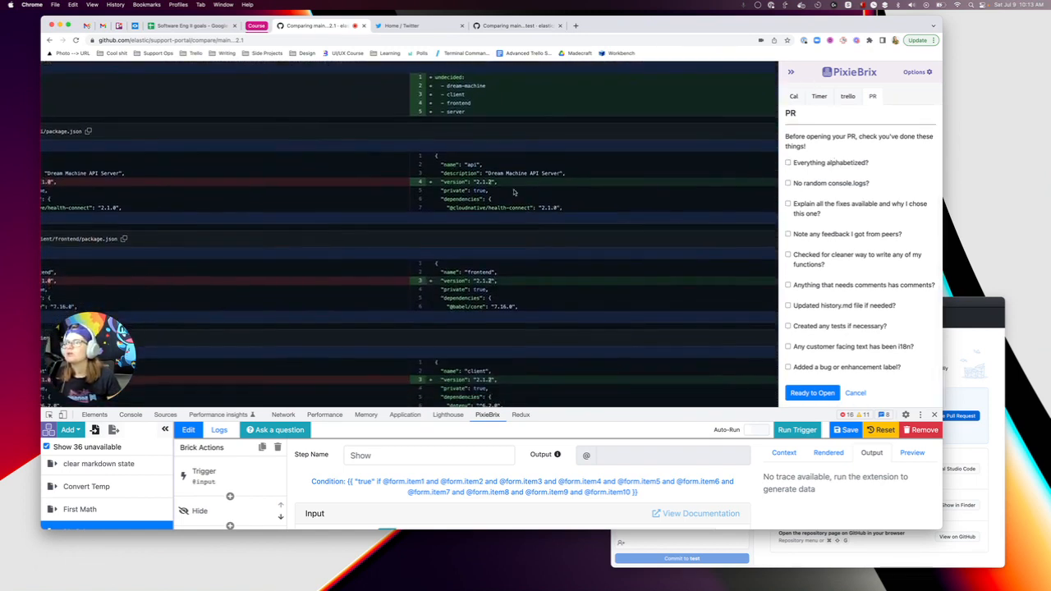
left_click(788, 162)
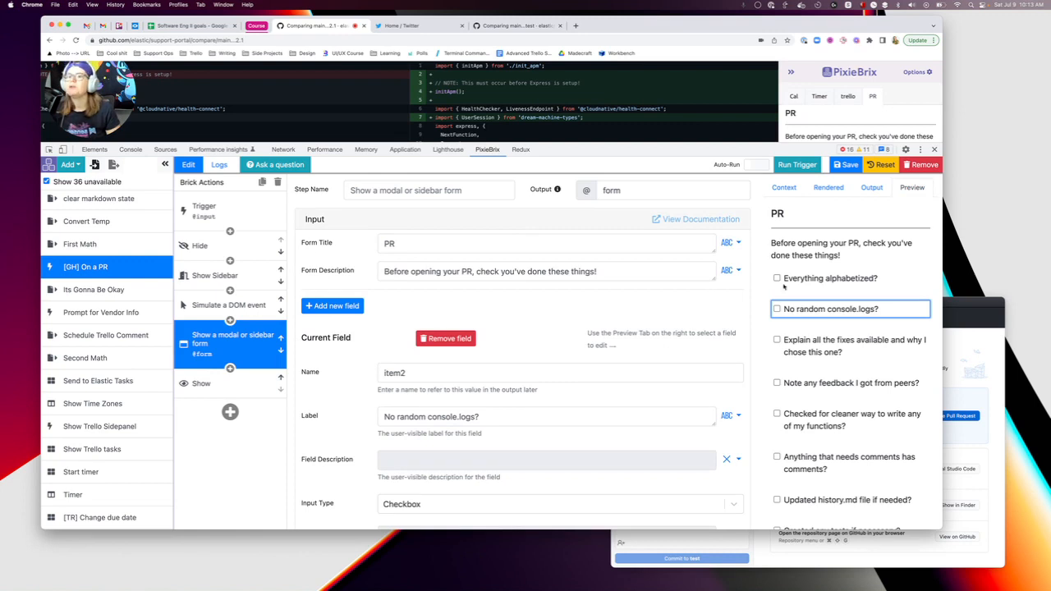
- Step through the trigger's github.com/elastic match pattern and the DOM-event brick, ending on Show's condition
scroll("down", 3)
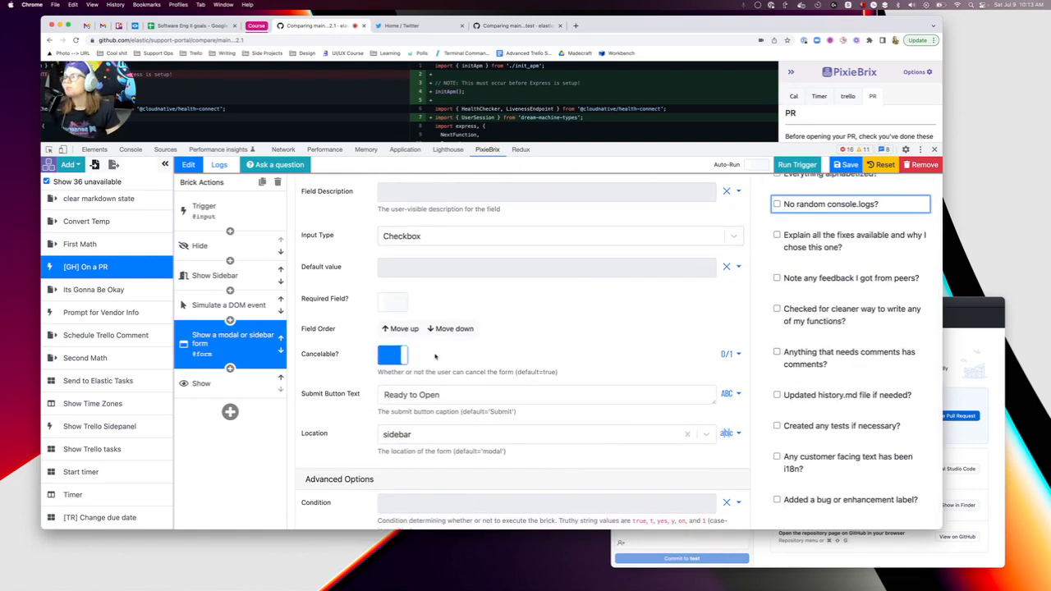
left_click(202, 383)
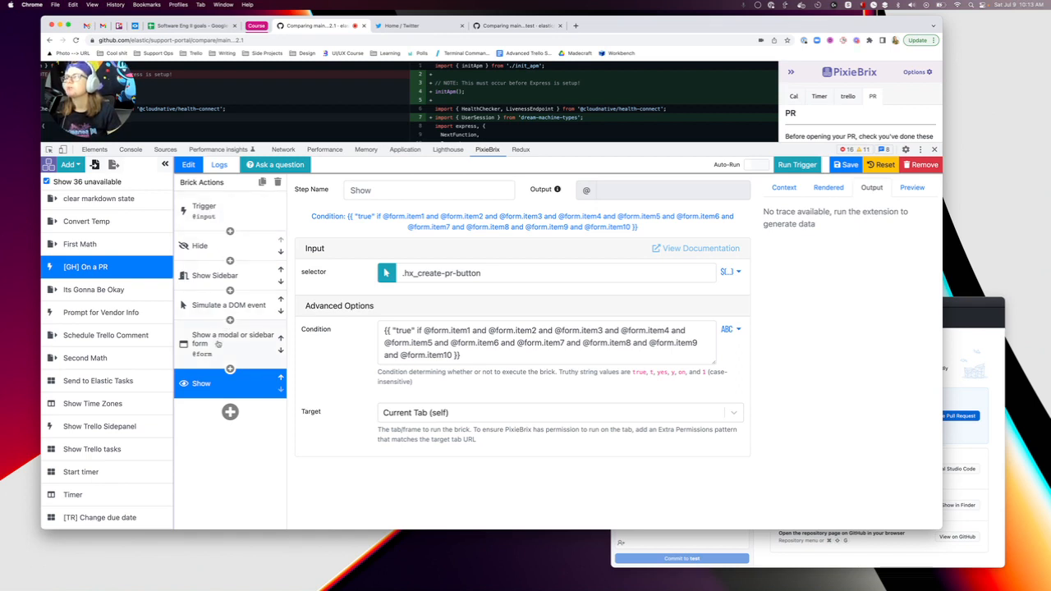
left_click(204, 210)
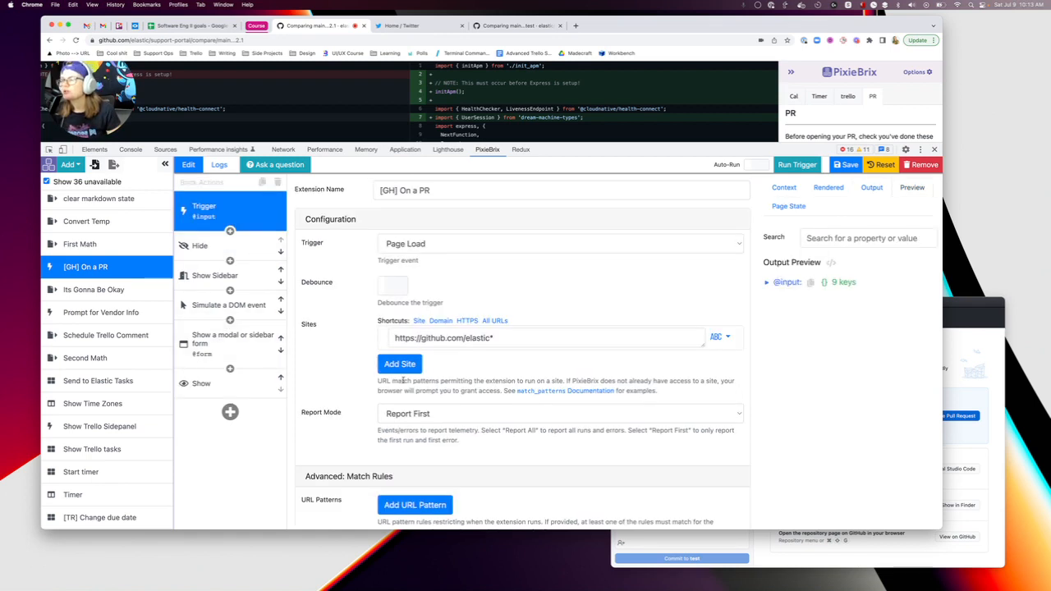
left_click(542, 337)
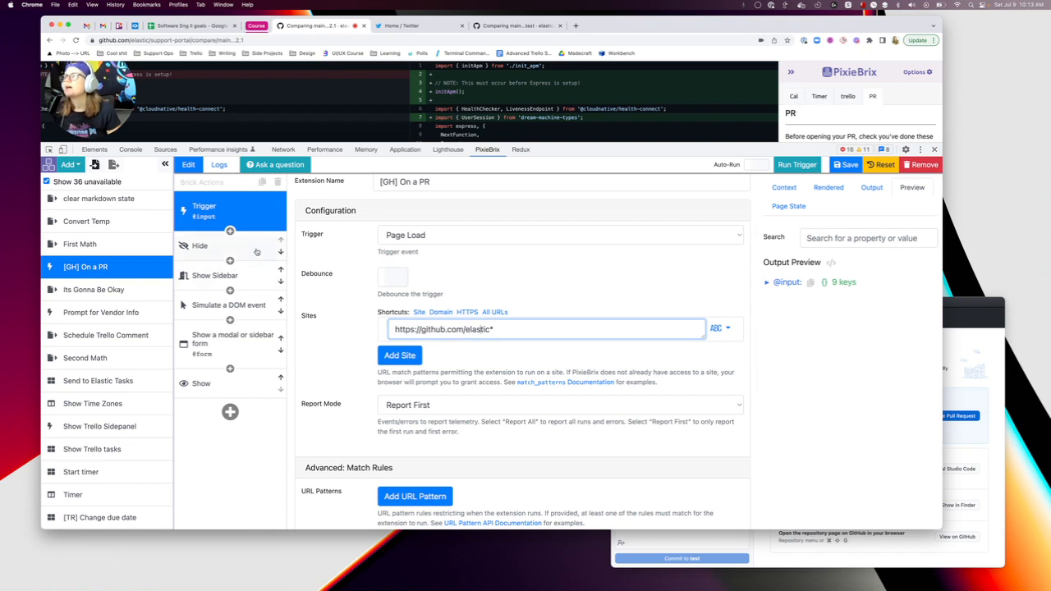
left_click(229, 305)
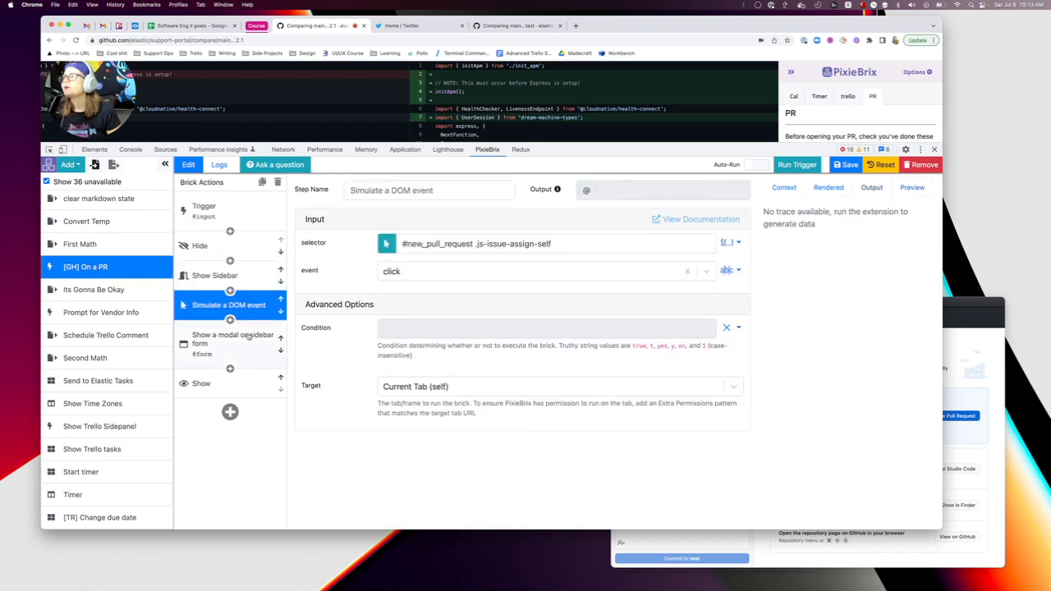
left_click(201, 383)
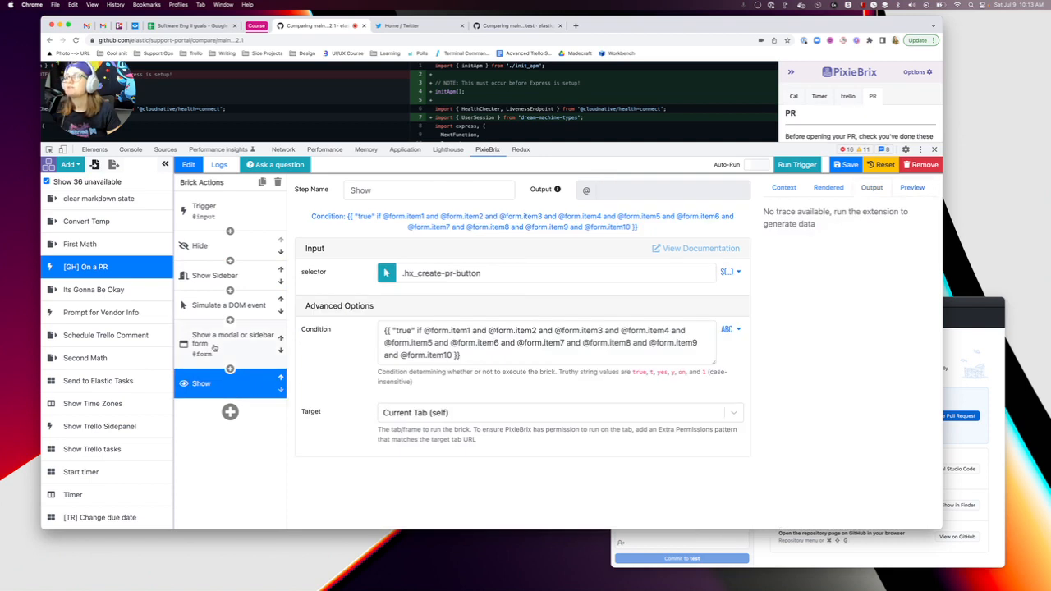